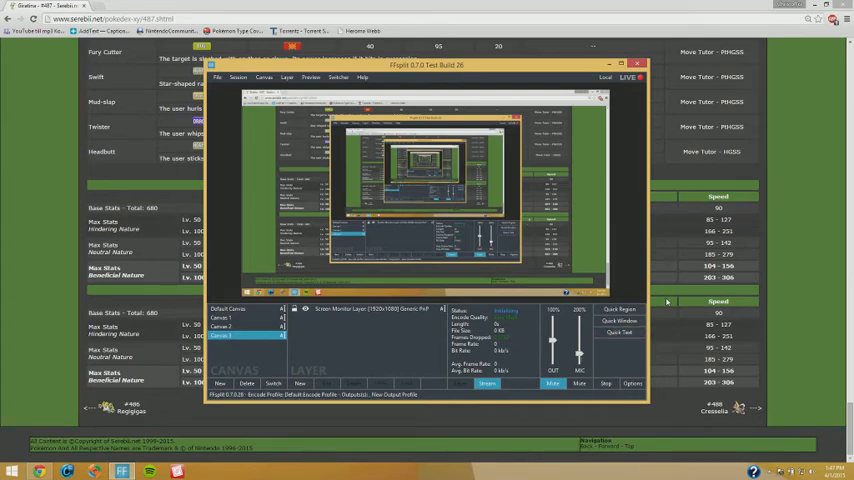
# Hide the FFsplit recording preview so Chrome's Giratina base stat tables are fully visible
pyautogui.click(488, 384)
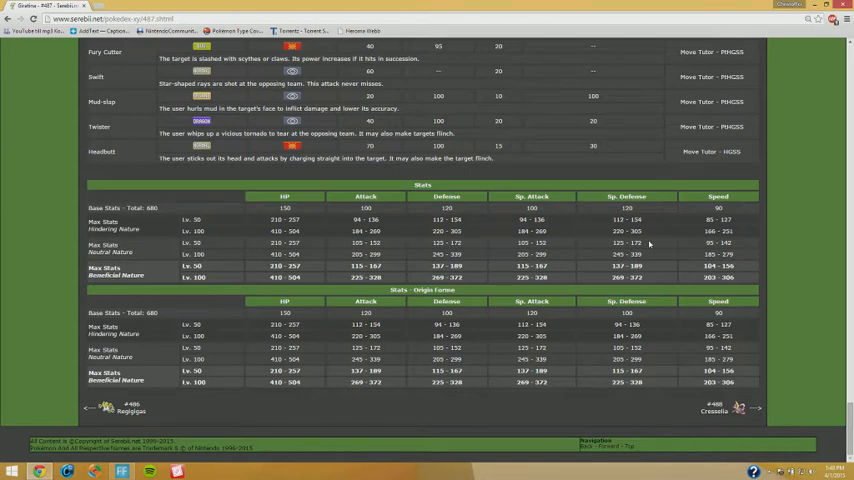
pyautogui.moveTo(208, 338)
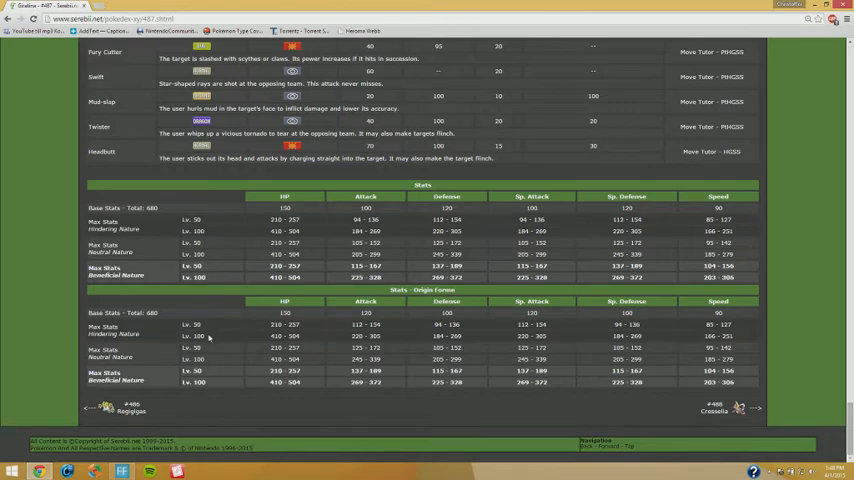
pyautogui.moveTo(318, 308)
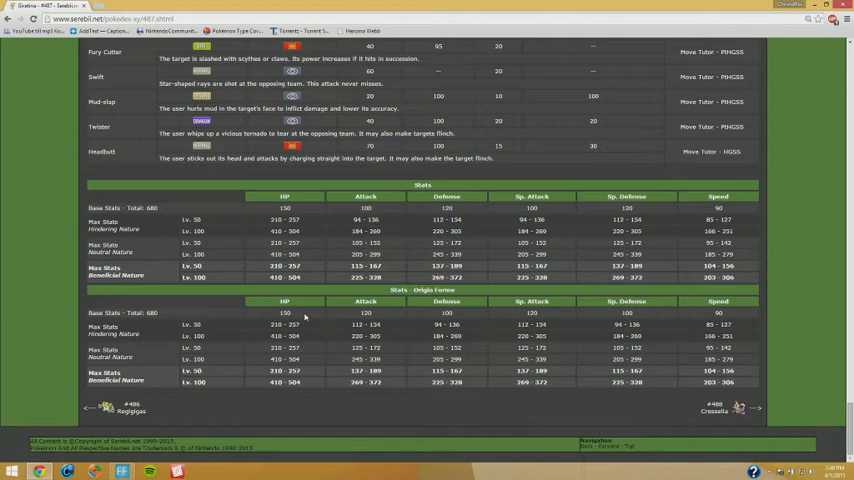
pyautogui.moveTo(688, 288)
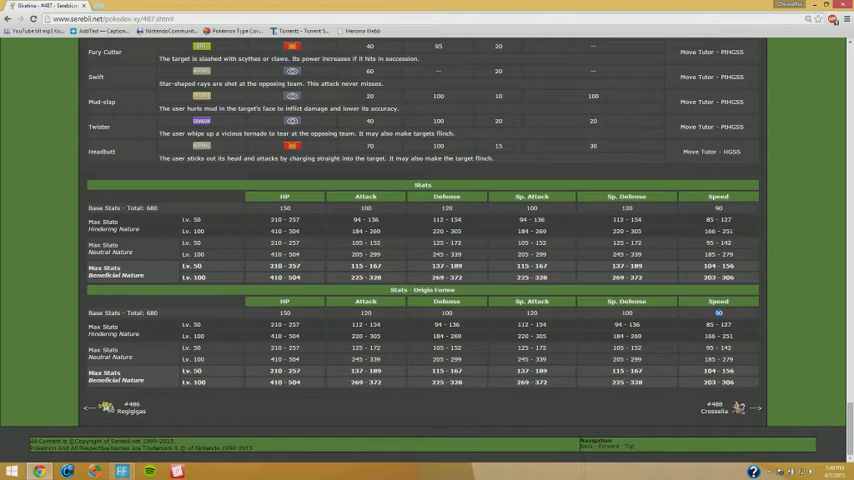
pyautogui.moveTo(696, 320)
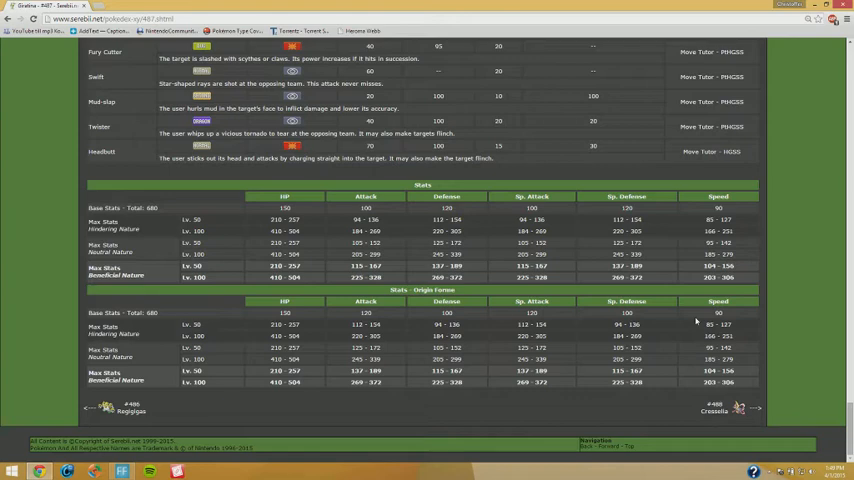
pyautogui.moveTo(392, 364)
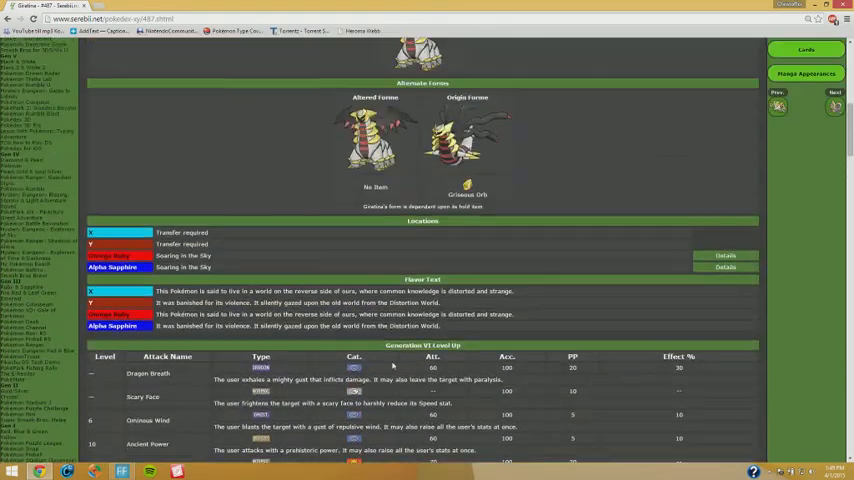
# Scroll the page to show the #487 Giratina header with abilities, weakness chart and evolutionary chain
pyautogui.scroll(-3)
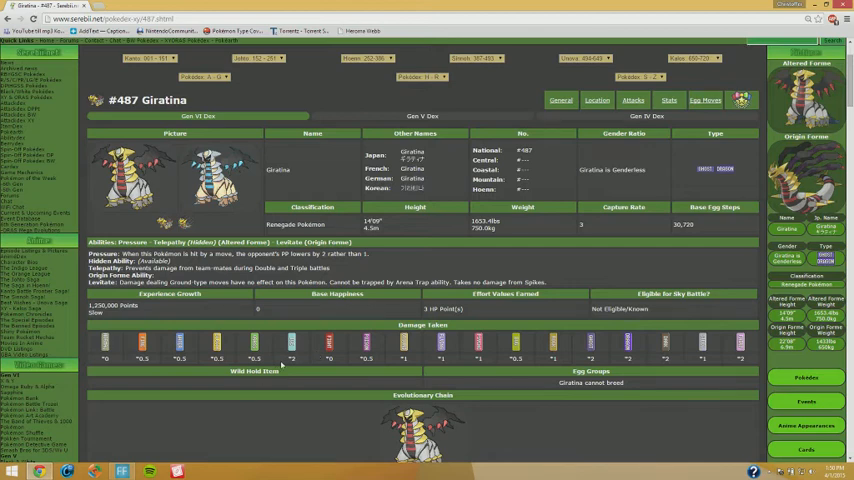
pyautogui.scroll(-3)
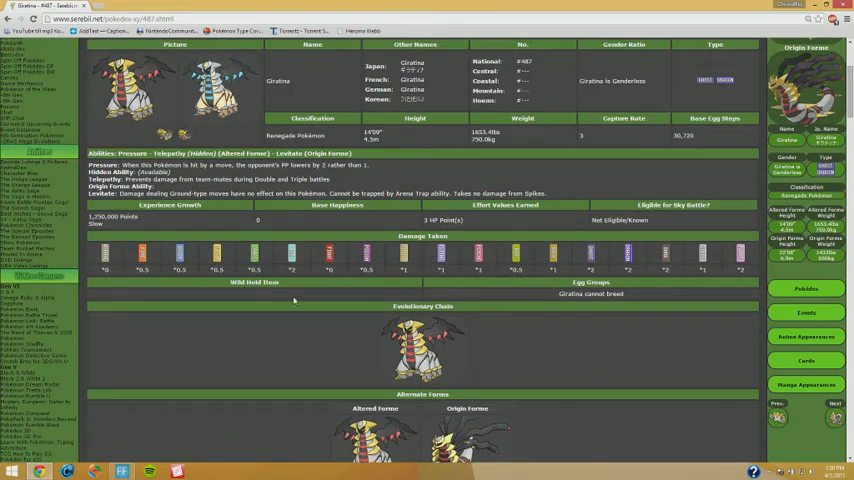
pyautogui.moveTo(576, 244)
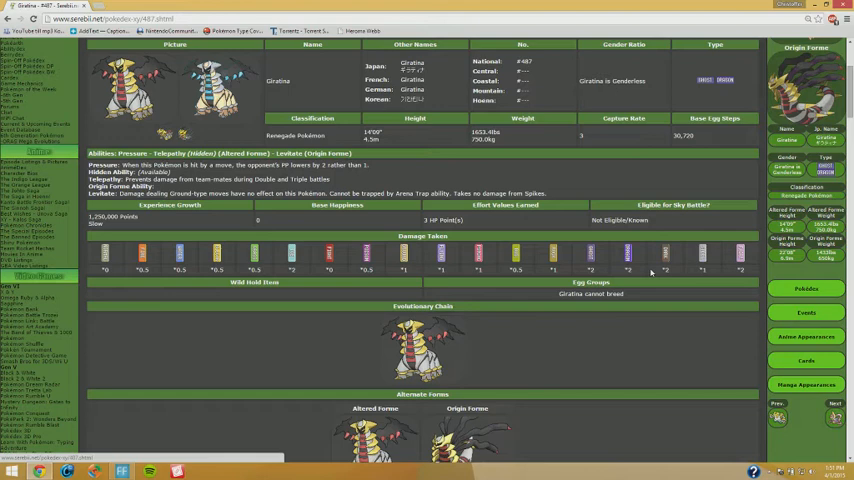
pyautogui.moveTo(568, 336)
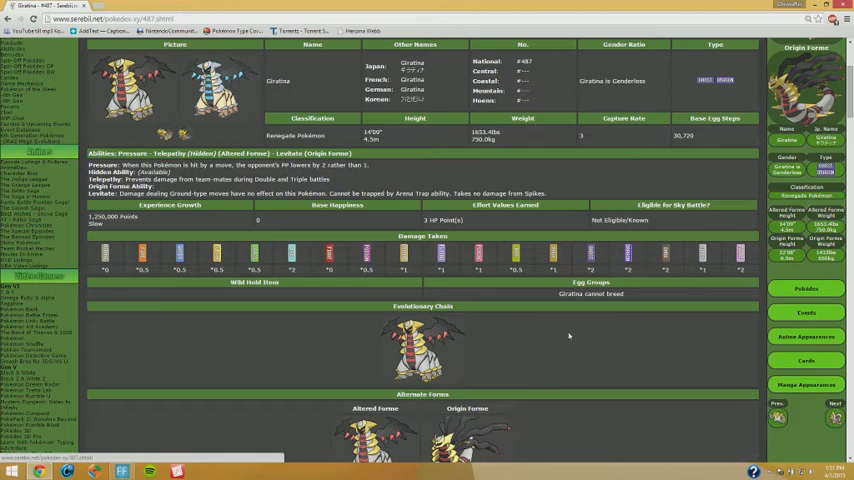
# Scroll down past forms and locations to the level-up attack table and TM & HM header
pyautogui.scroll(-3)
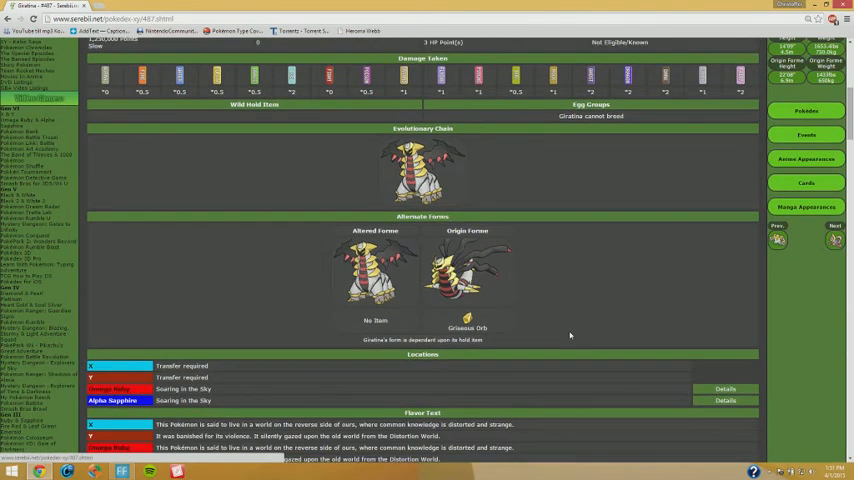
pyautogui.moveTo(588, 320)
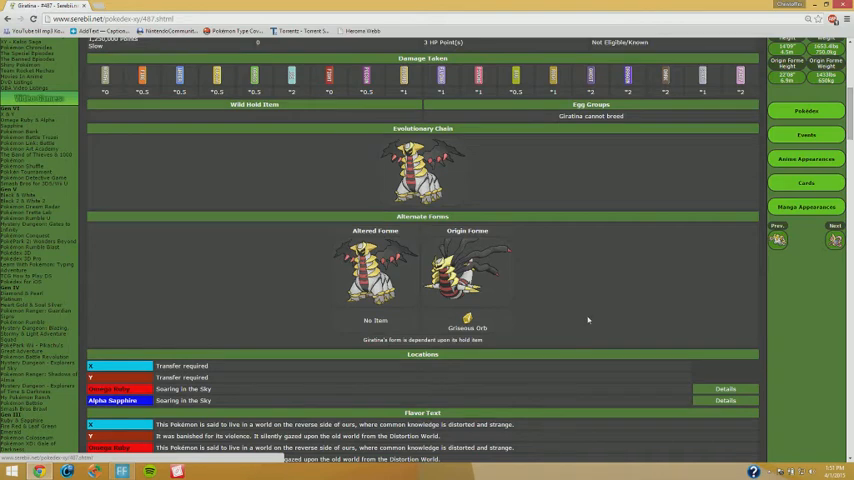
pyautogui.scroll(-3)
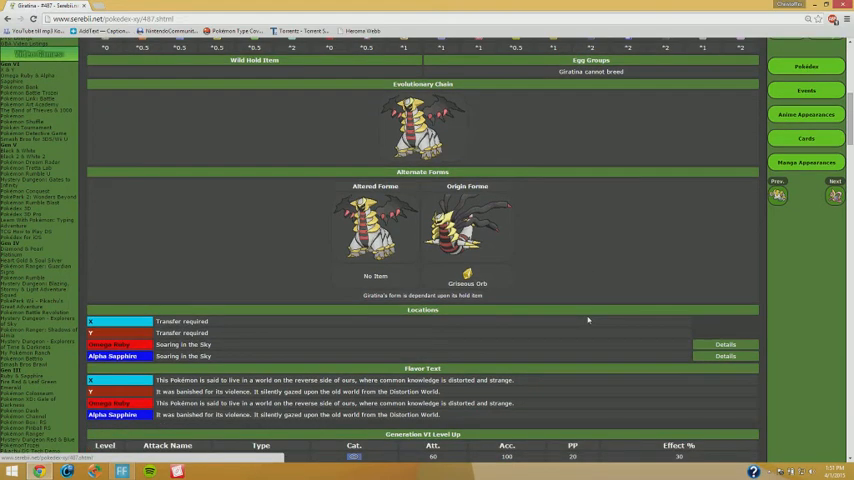
pyautogui.scroll(-3)
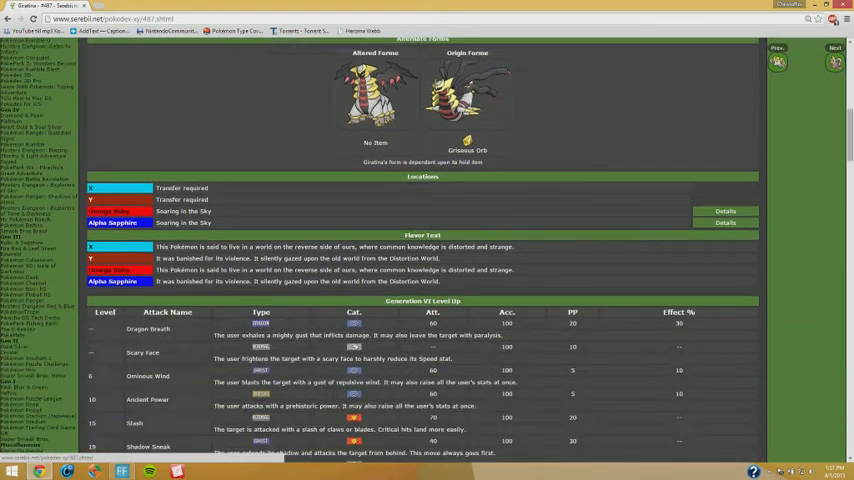
pyautogui.scroll(-3)
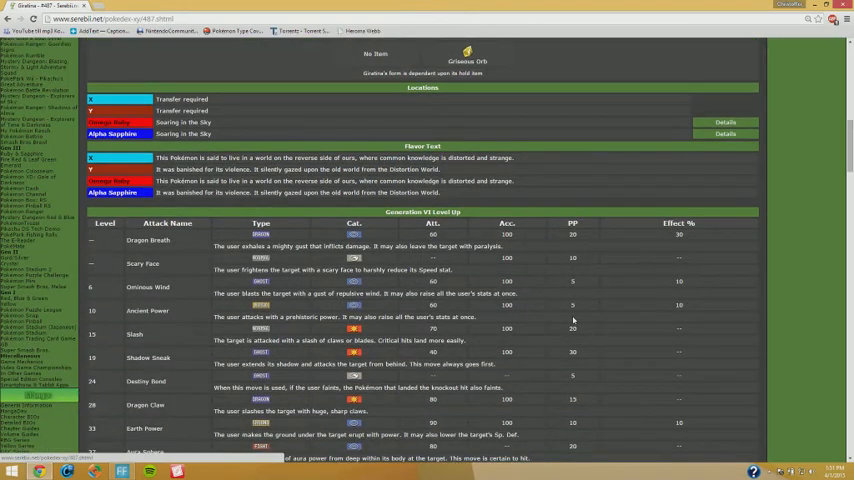
pyautogui.scroll(-3)
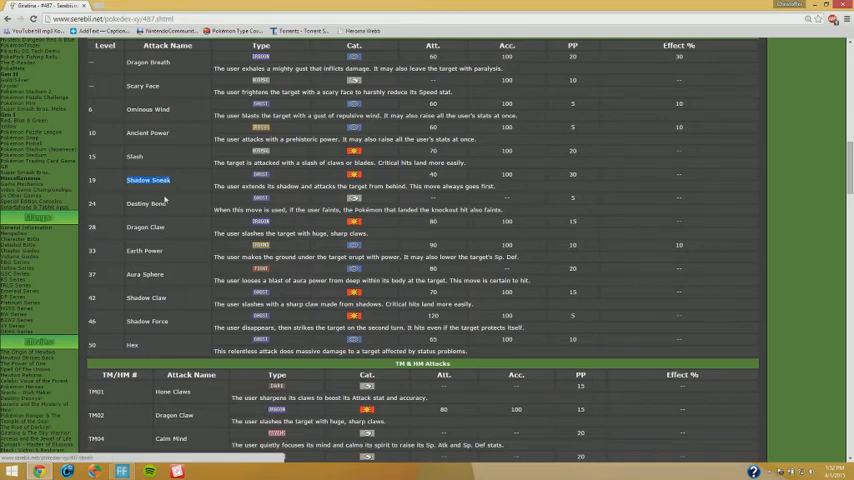
# Scroll down through Giratina's move tutor, transfer-only and TM move tables
pyautogui.scroll(-3)
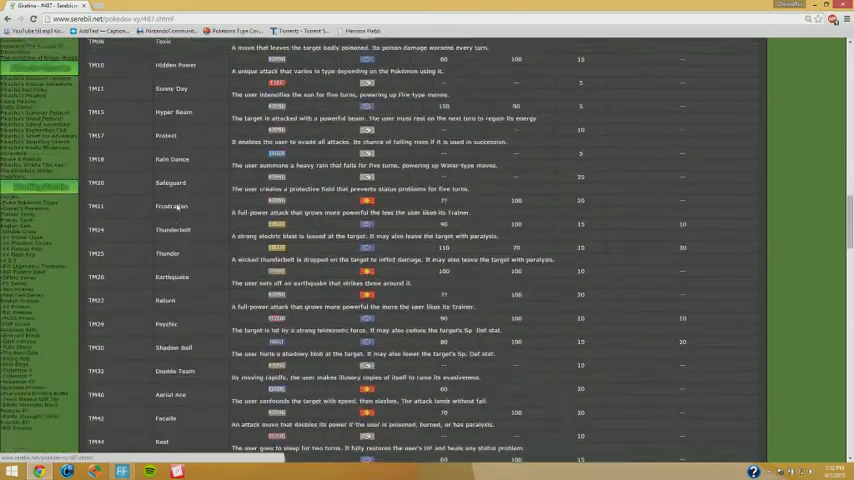
pyautogui.scroll(-3)
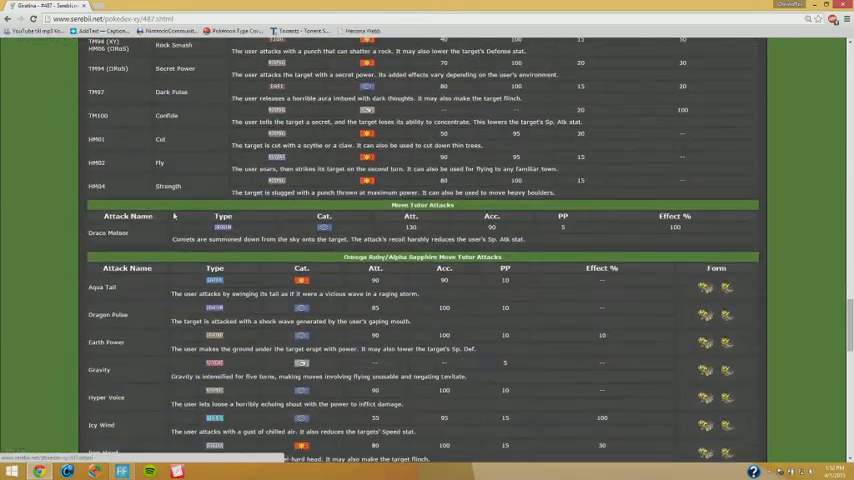
pyautogui.scroll(-3)
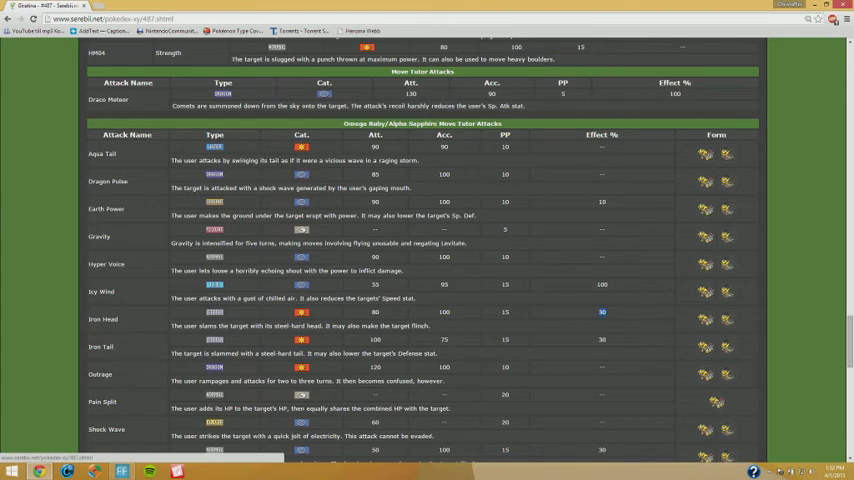
pyautogui.moveTo(566, 330)
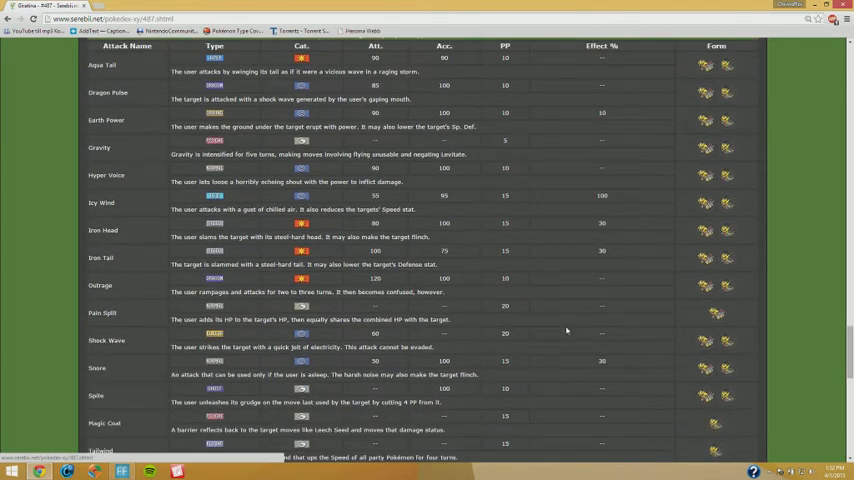
# Scroll back to the Locations section and the Generation VI level-up attack list
pyautogui.scroll(-3)
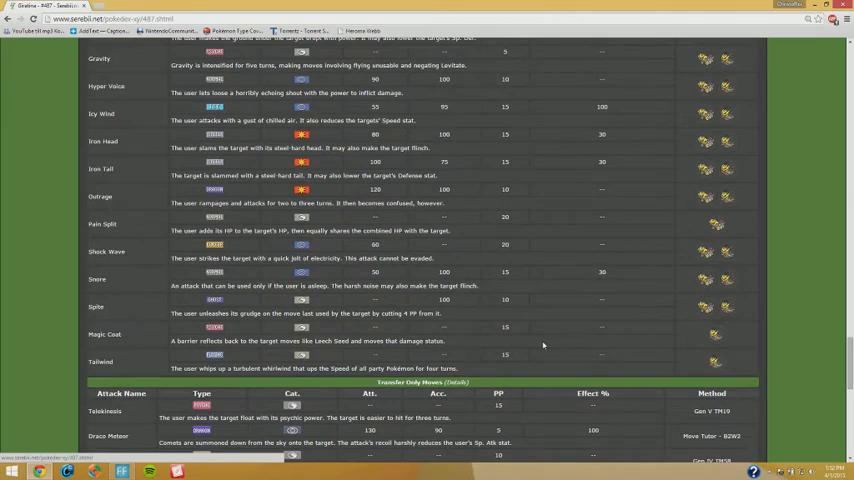
pyautogui.scroll(-3)
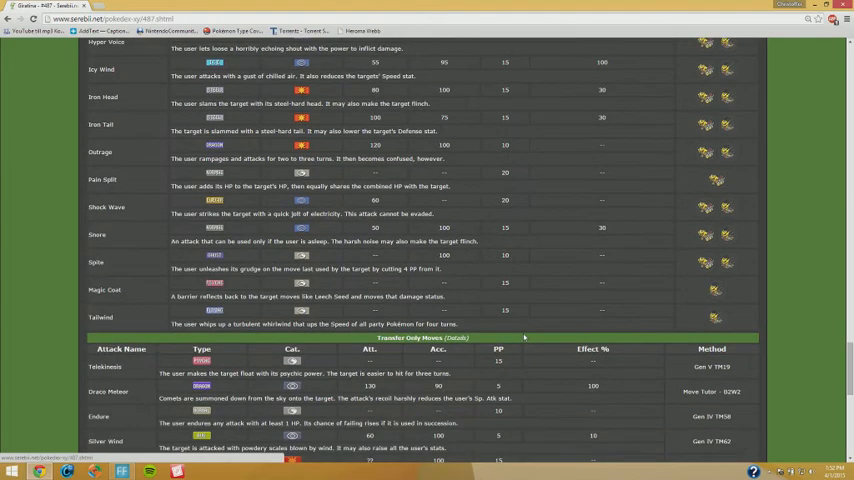
pyautogui.scroll(-3)
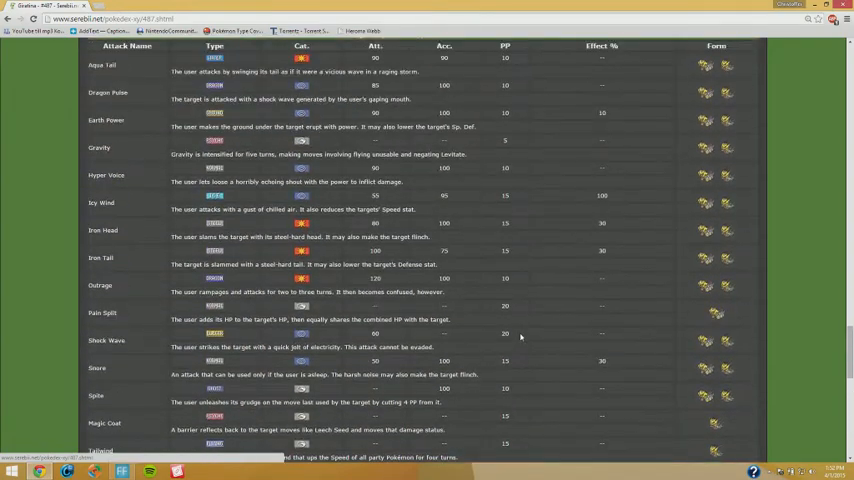
pyautogui.scroll(-3)
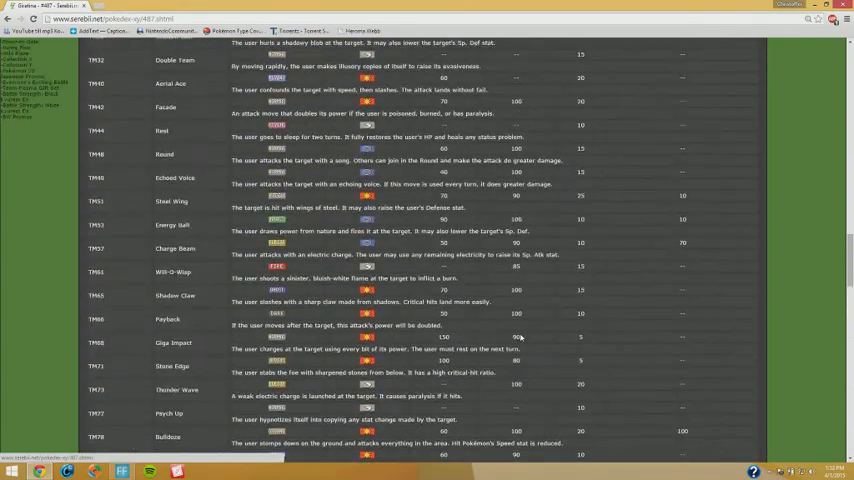
pyautogui.scroll(-3)
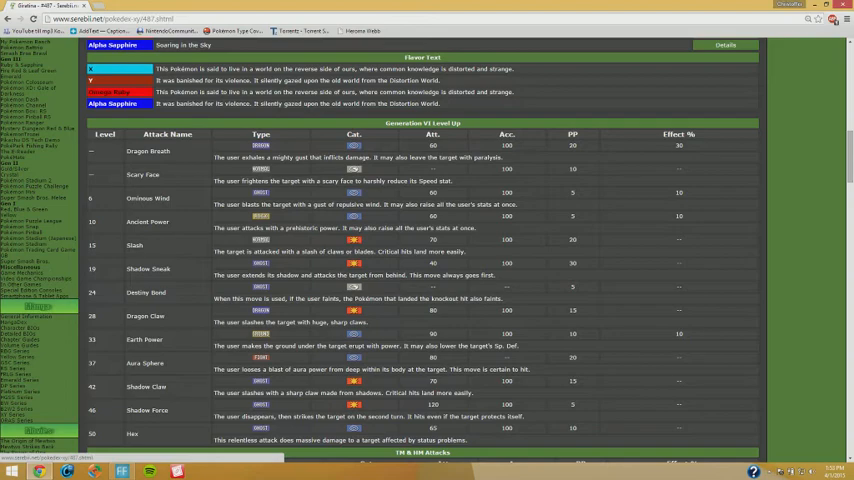
# Scroll back up to the #487 Giratina header with picture, abilities and damage-taken chart
pyautogui.scroll(-3)
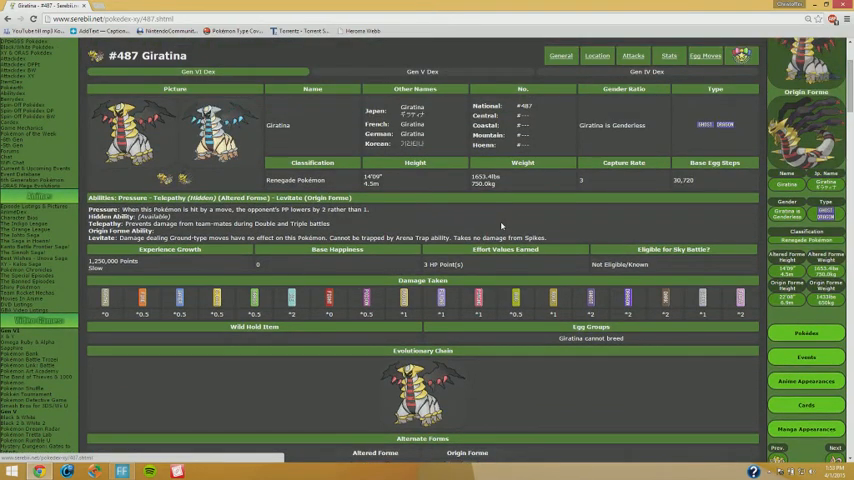
pyautogui.scroll(-3)
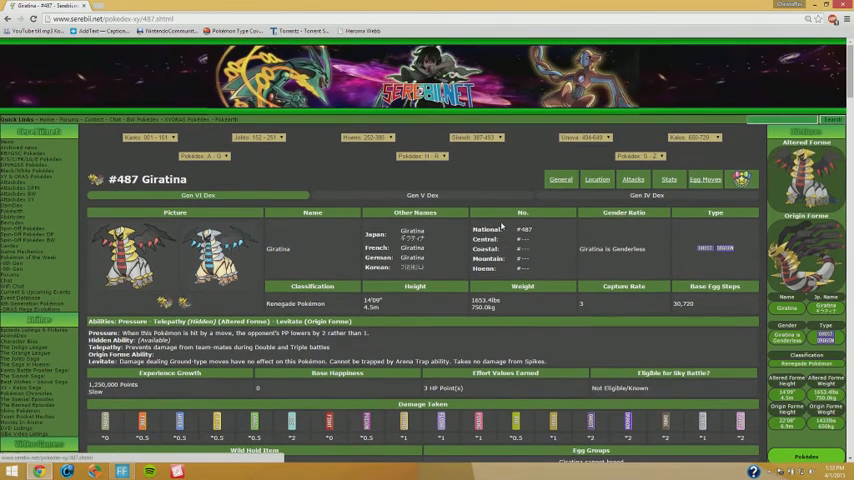
pyautogui.scroll(-3)
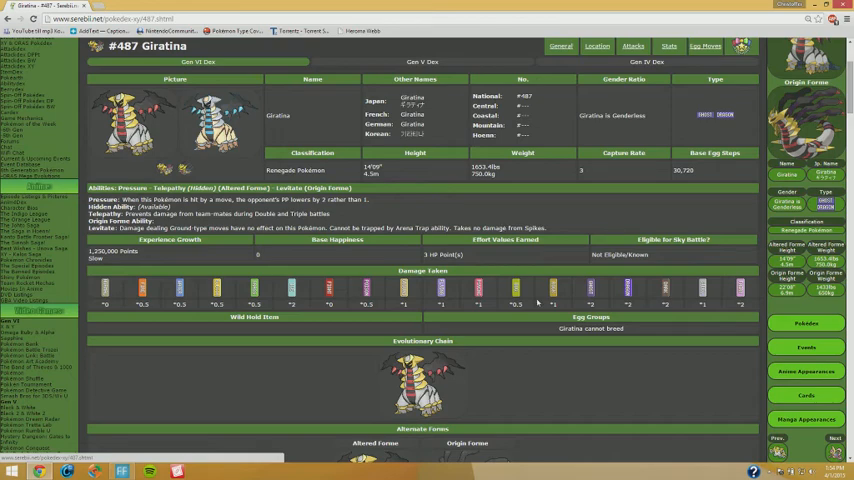
# Scroll down through the forms, level-up, TM and move tutor attack tables
pyautogui.scroll(-3)
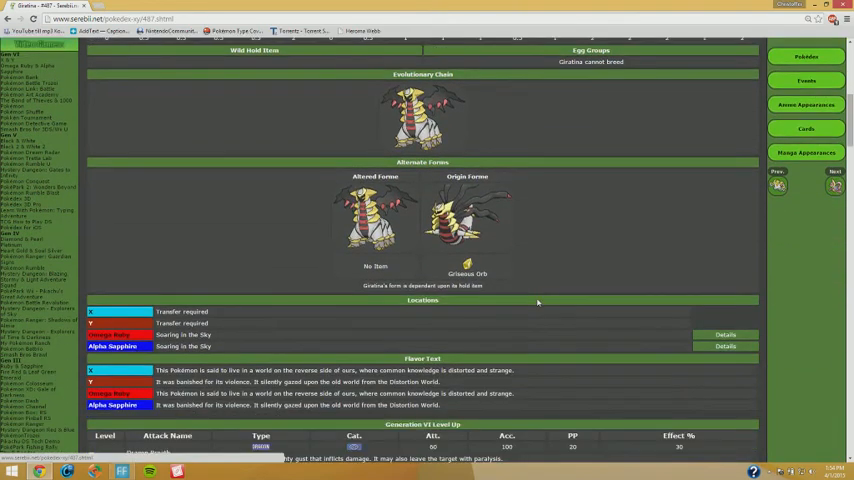
pyautogui.scroll(-3)
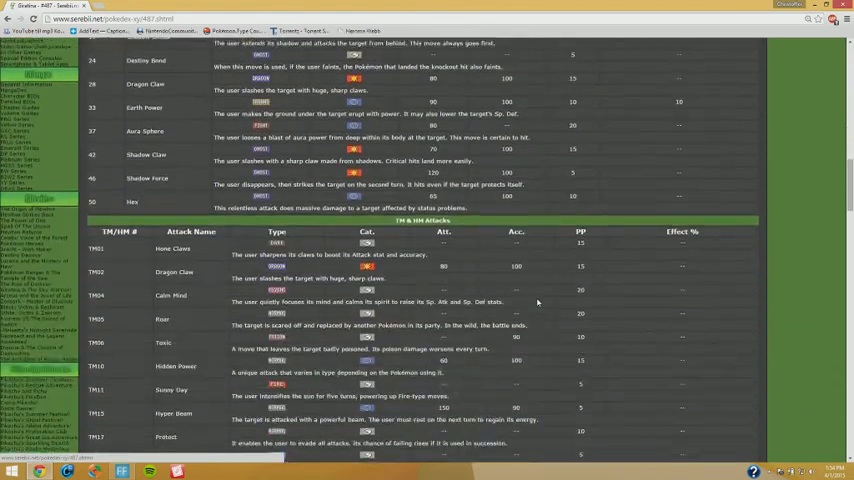
pyautogui.scroll(-3)
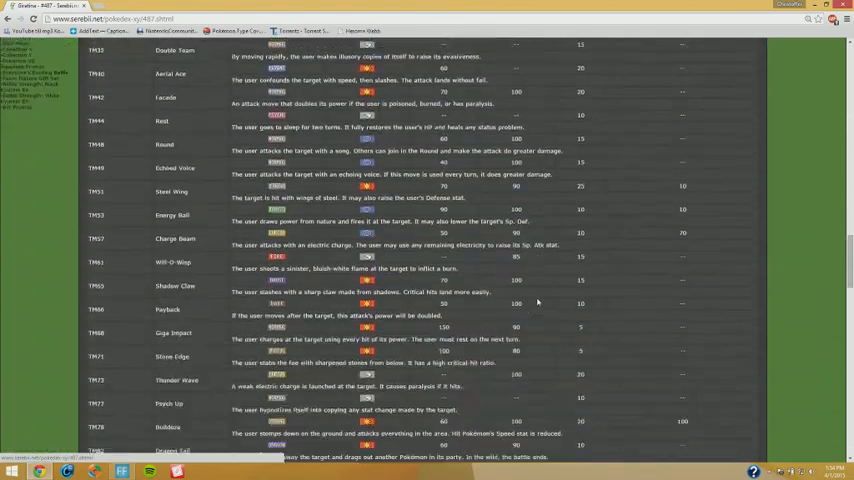
pyautogui.scroll(-3)
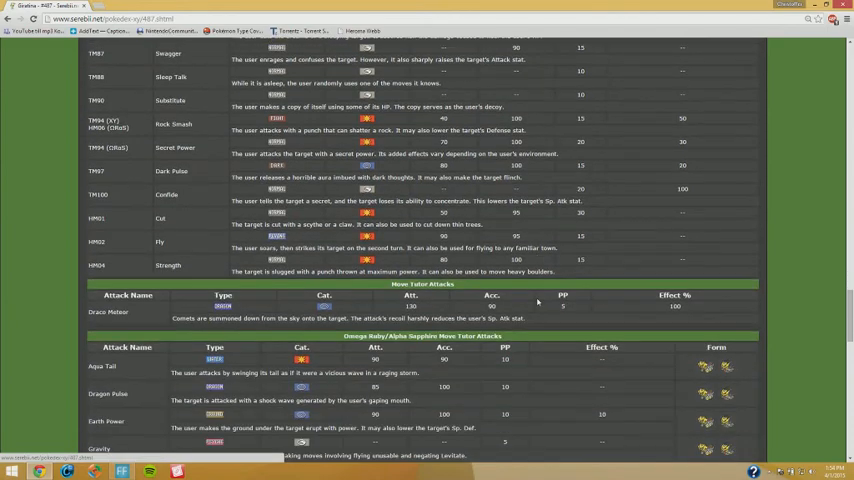
pyautogui.scroll(-3)
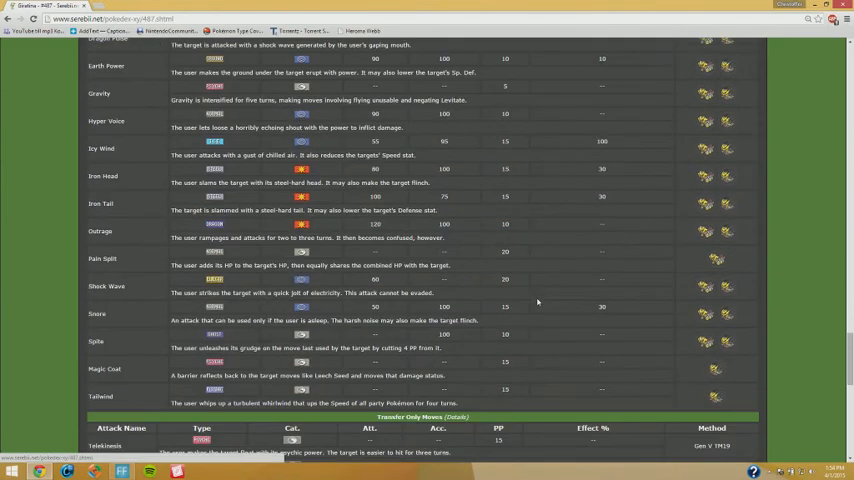
pyautogui.scroll(-3)
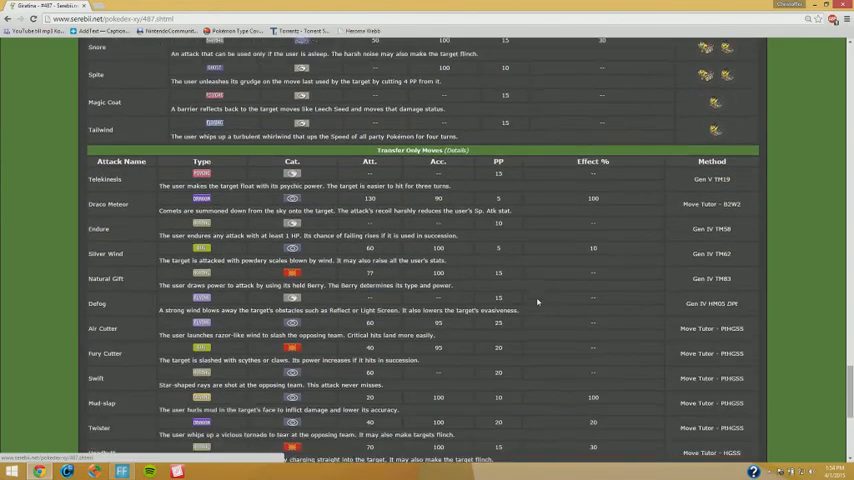
pyautogui.scroll(-3)
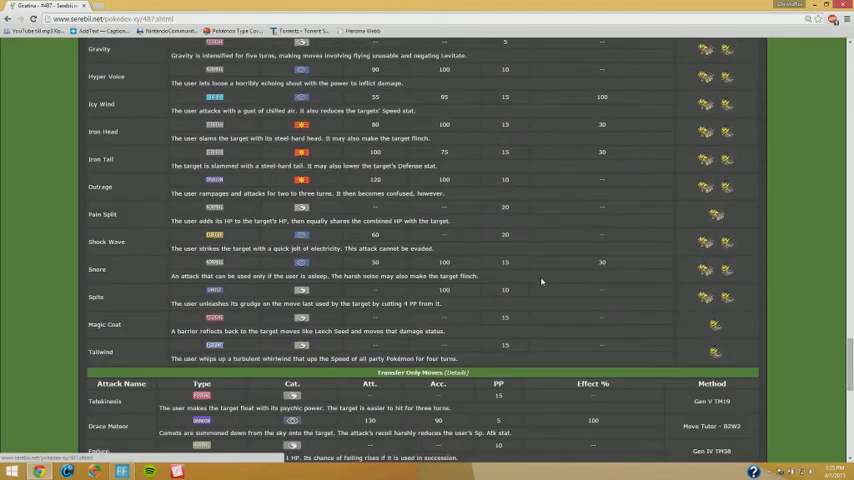
# Continue past the transfer-only move tables to the regular and Origin Forme base stat tables
pyautogui.scroll(-3)
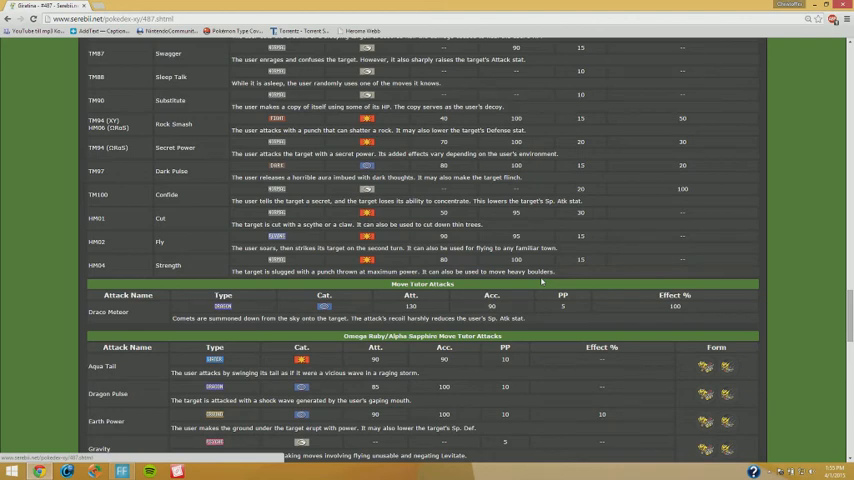
pyautogui.scroll(-3)
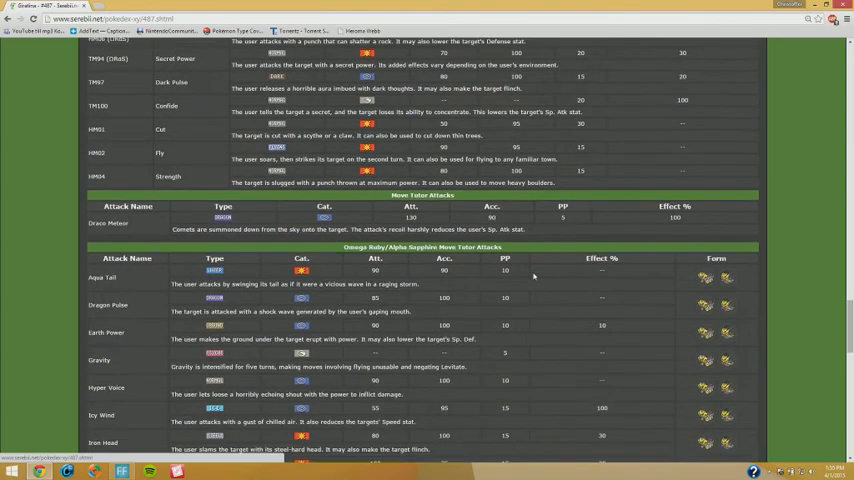
pyautogui.scroll(-3)
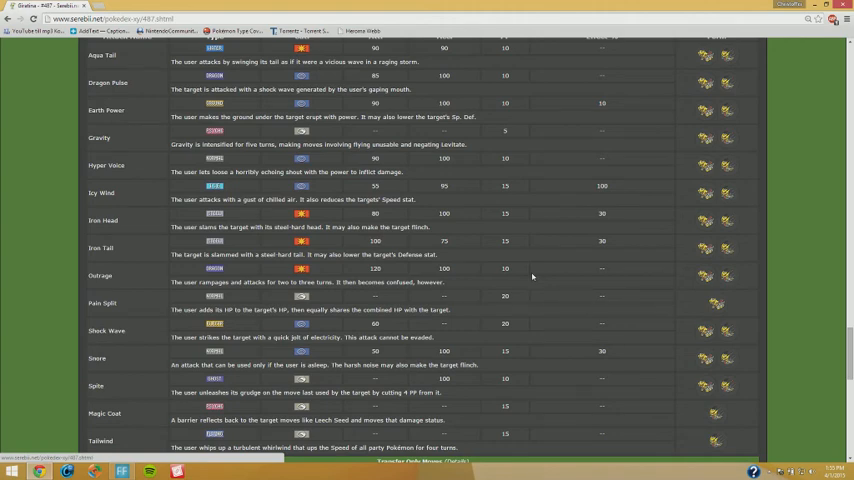
pyautogui.scroll(-3)
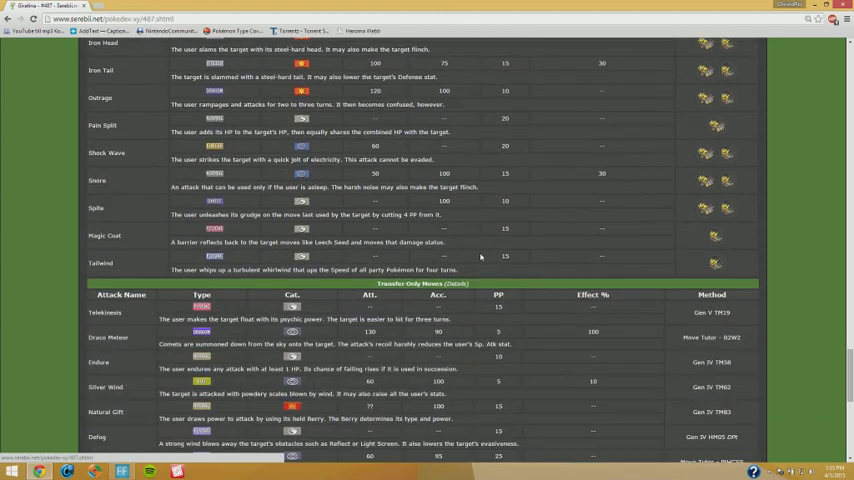
pyautogui.scroll(-3)
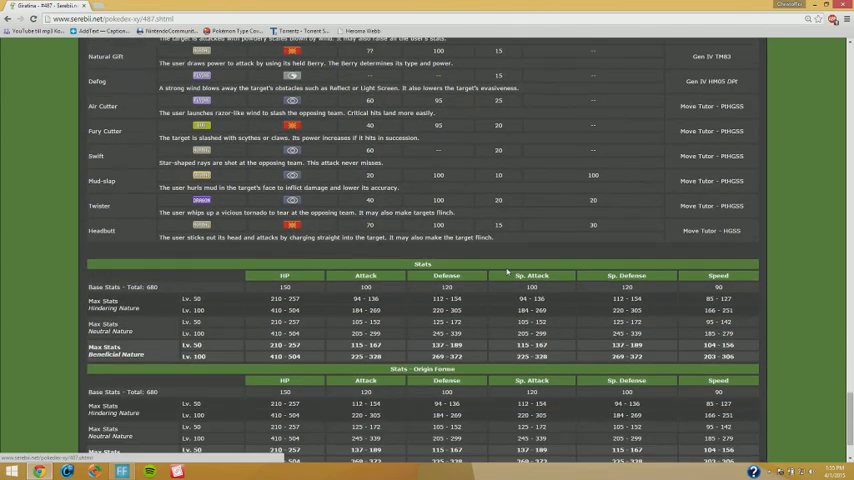
pyautogui.scroll(-3)
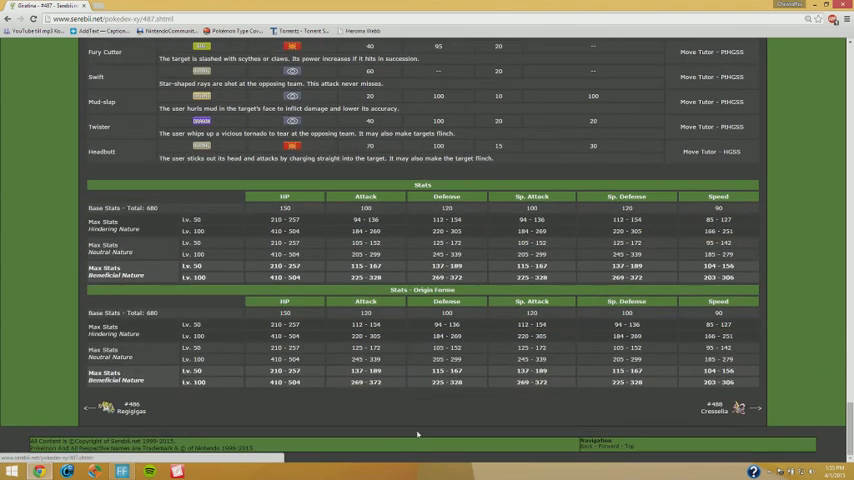